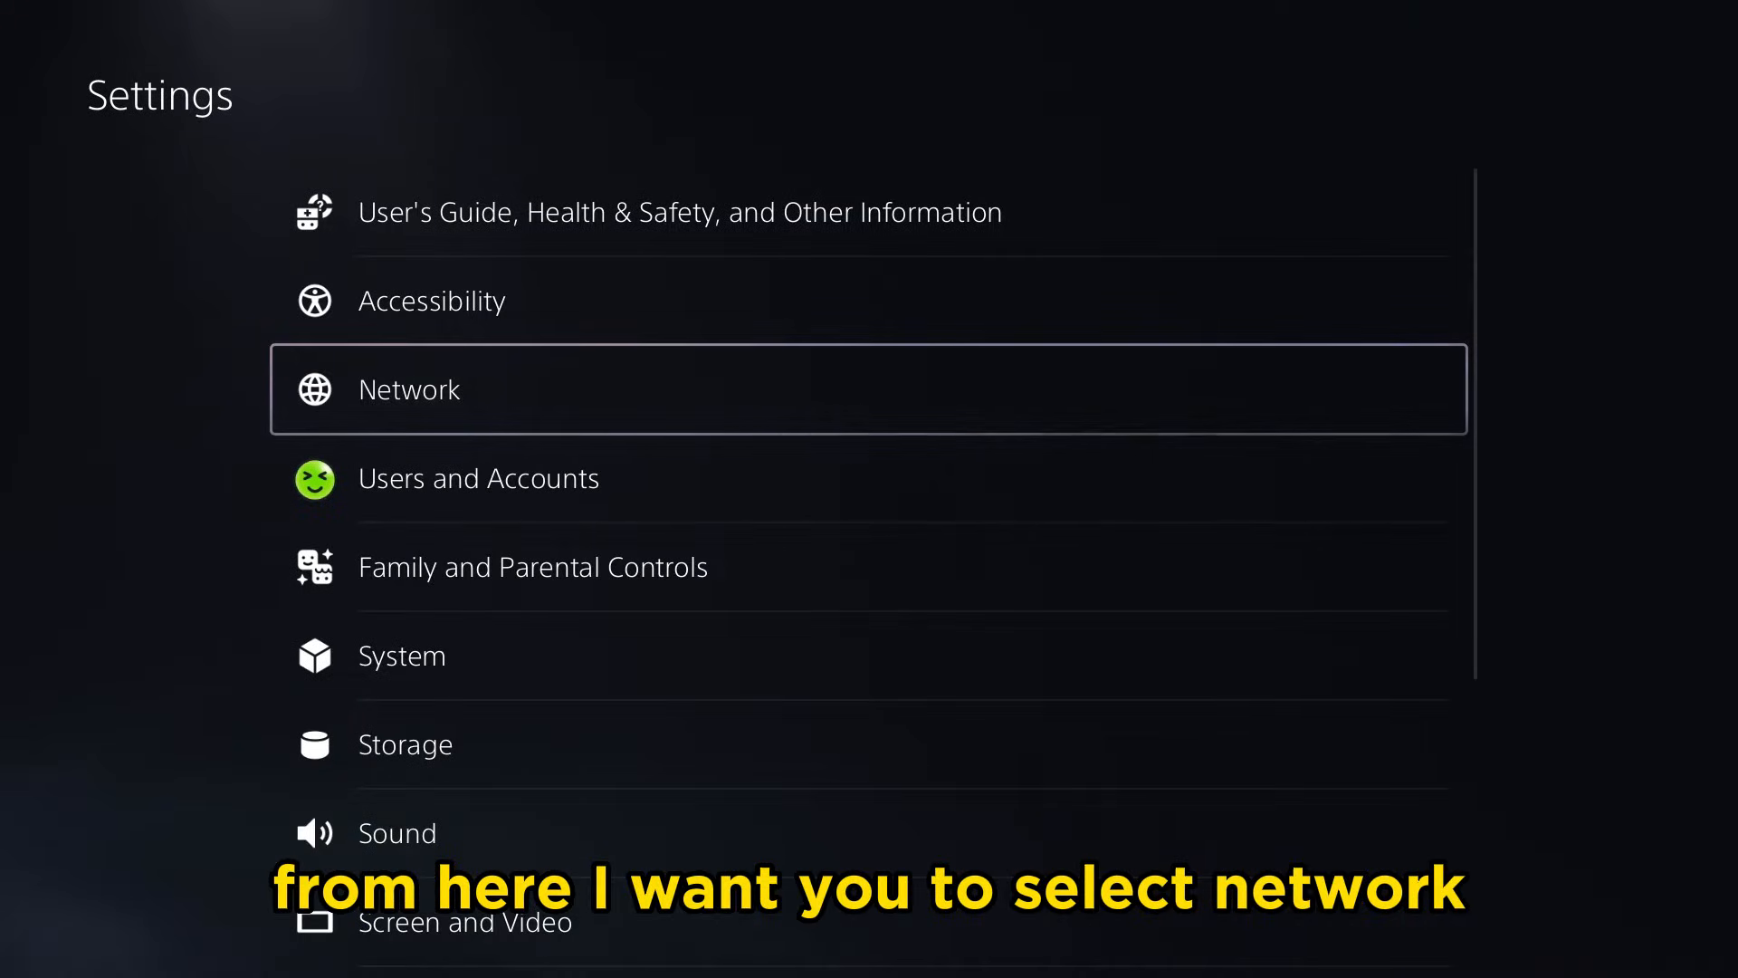
Open the Network settings page showing the console's connection status
click(408, 390)
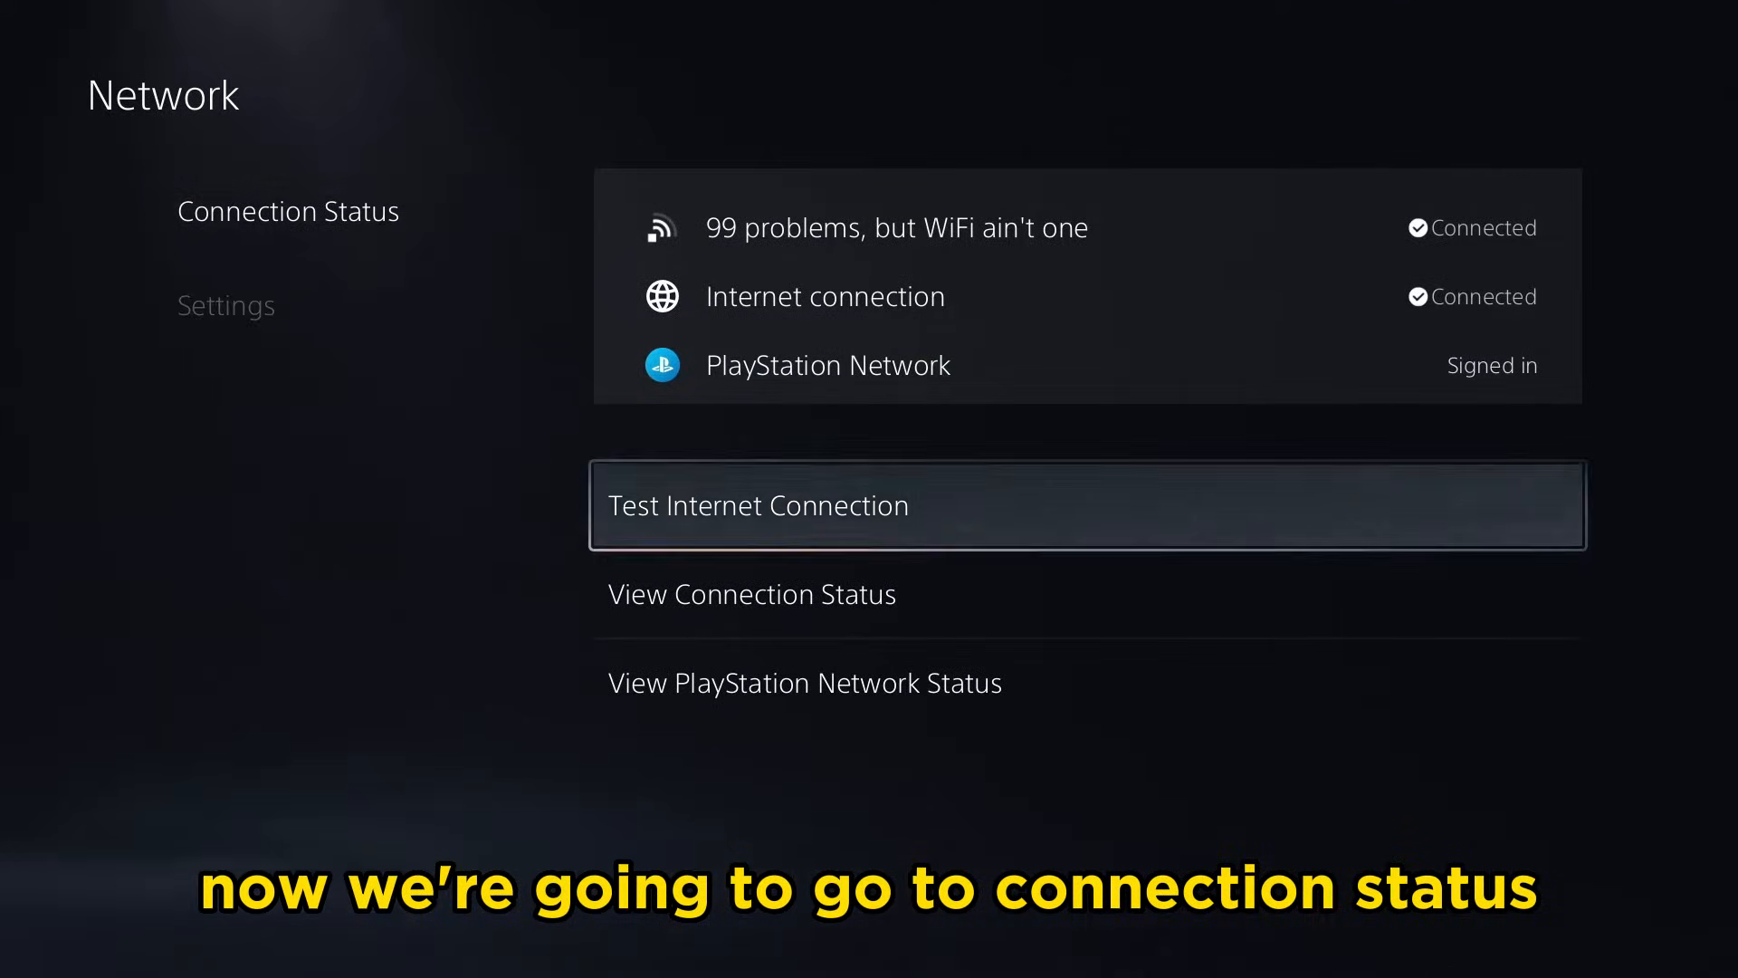
click(752, 594)
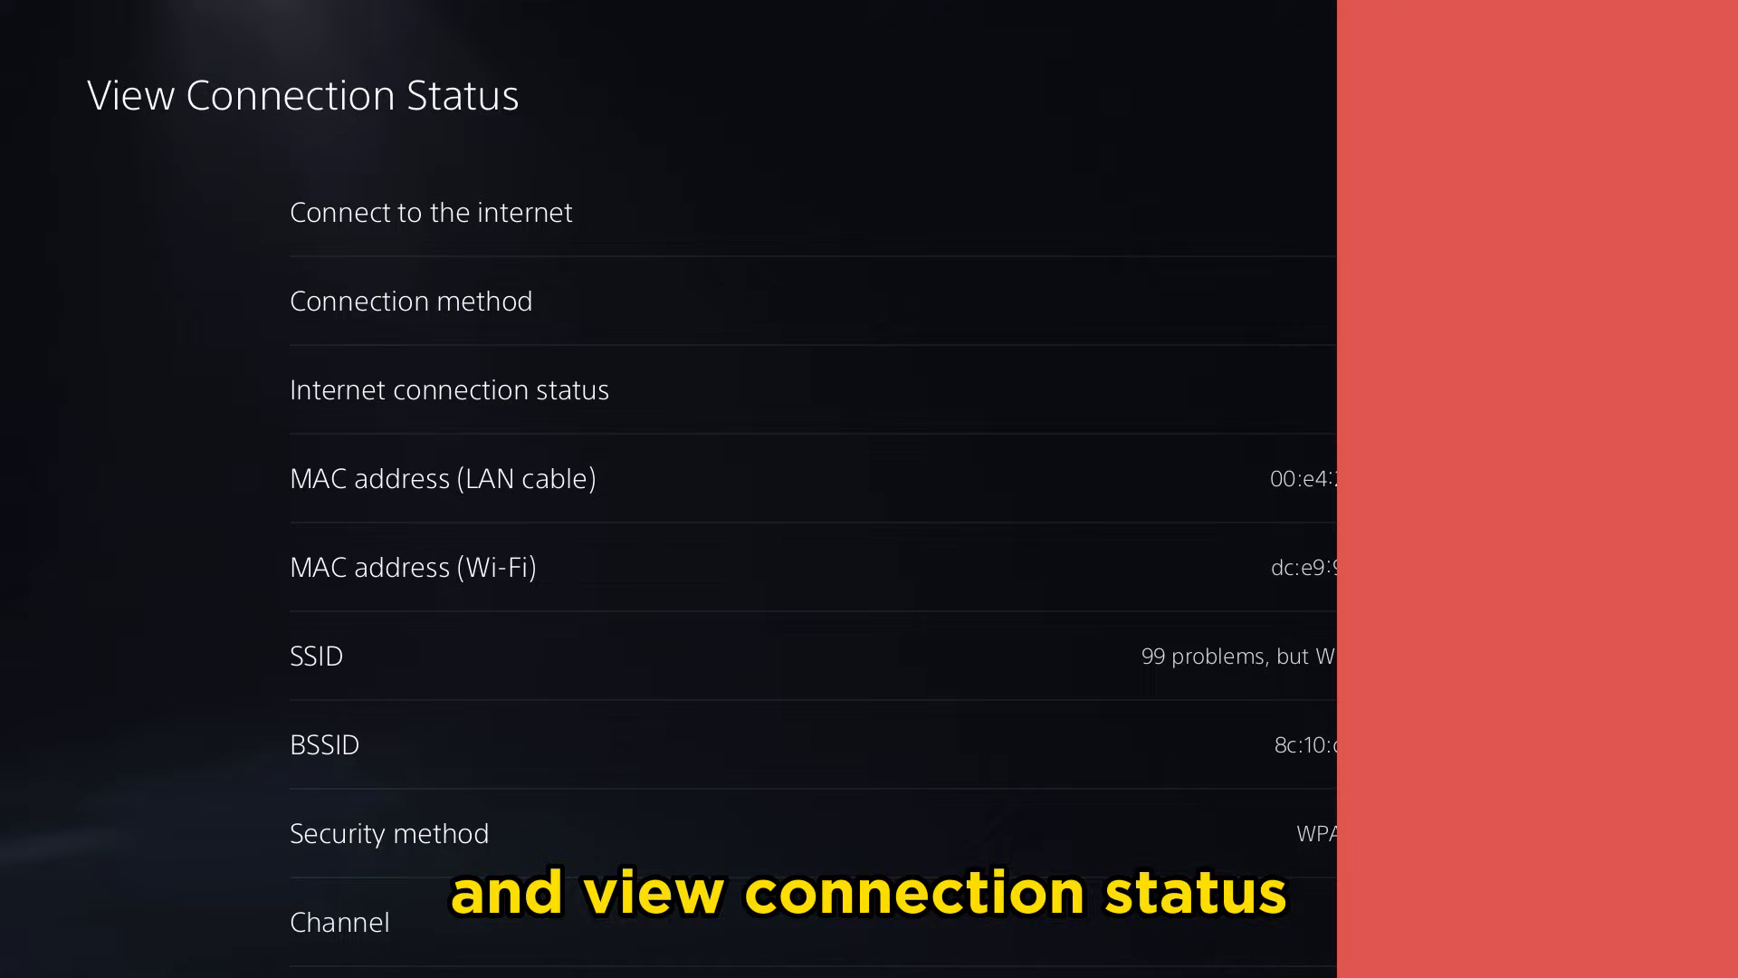
scroll(down, 3)
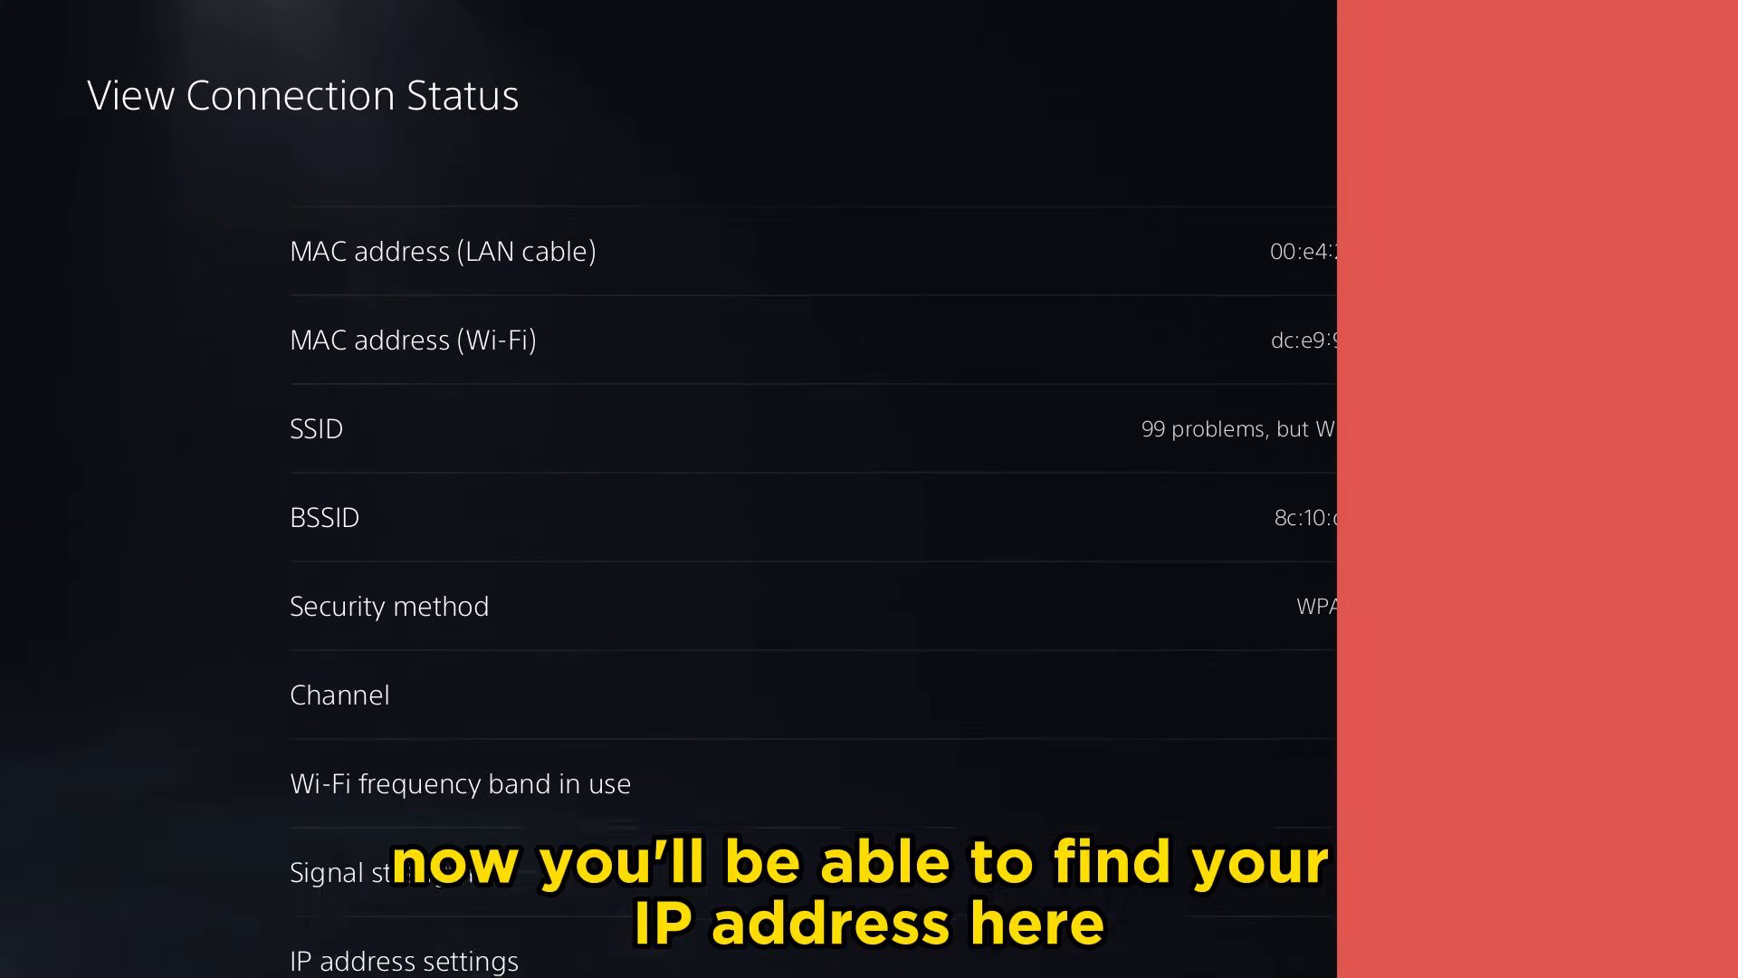
scroll(down, 3)
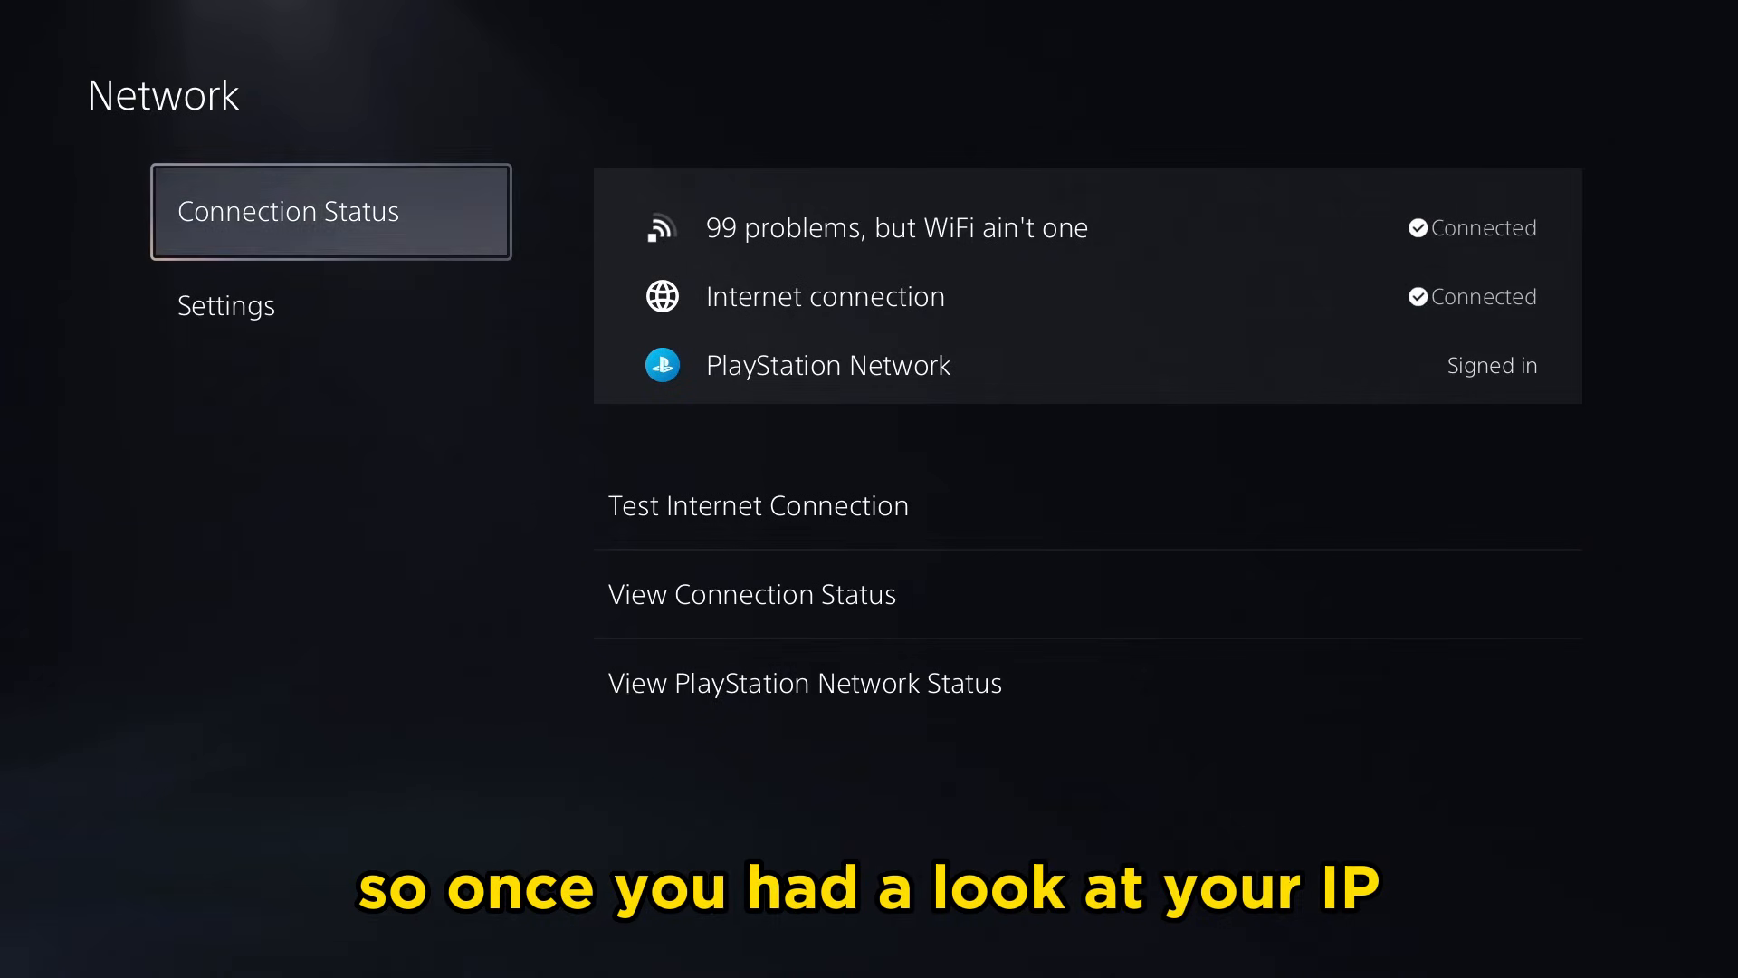
Back out of Settings to the home screen and move to the DRAGON BALL XENOVERSE tile
key(Escape)
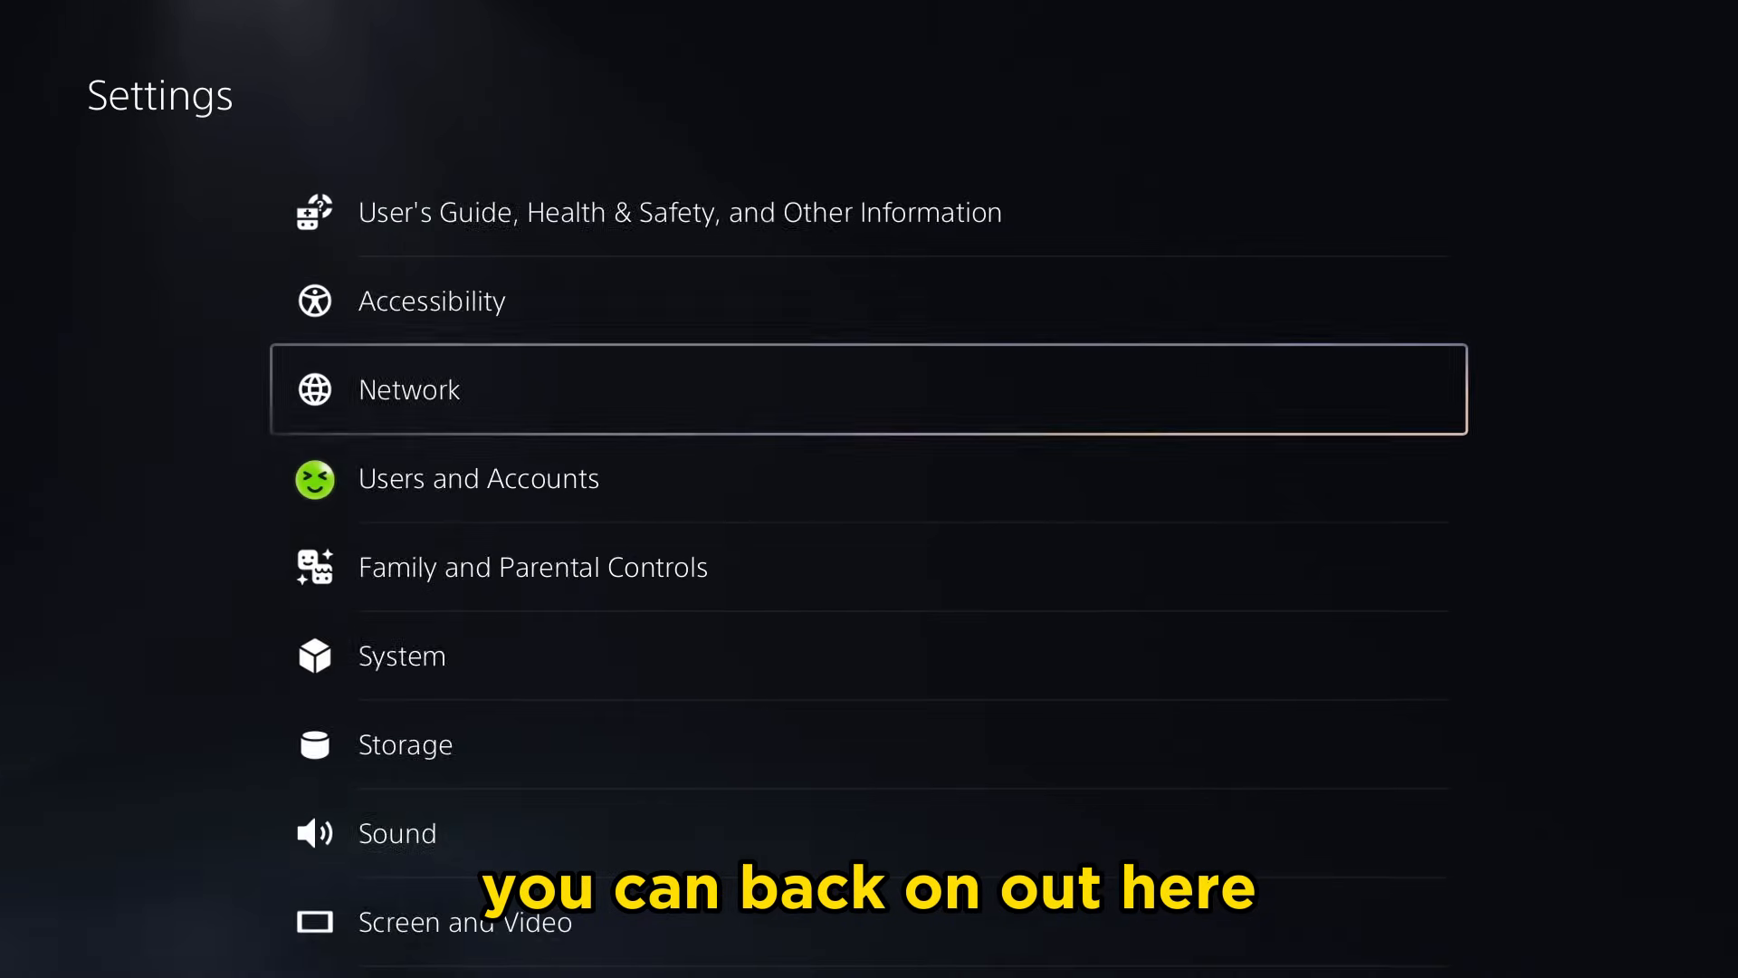
key(Escape)
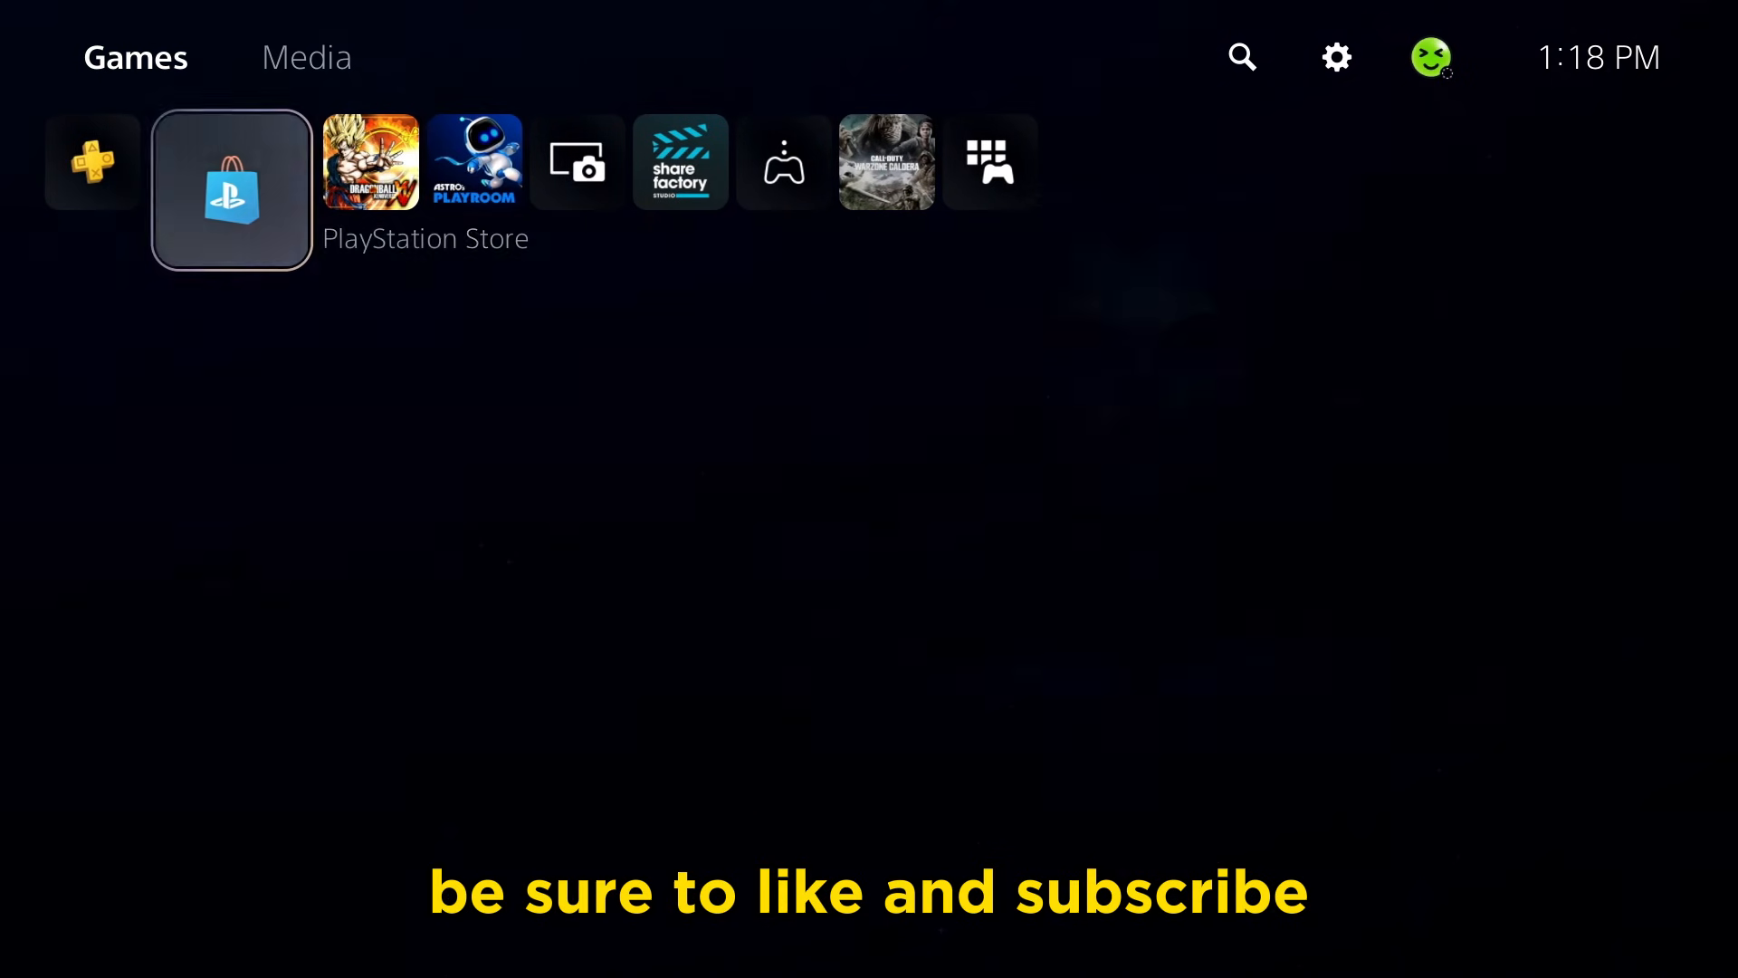
key(right)
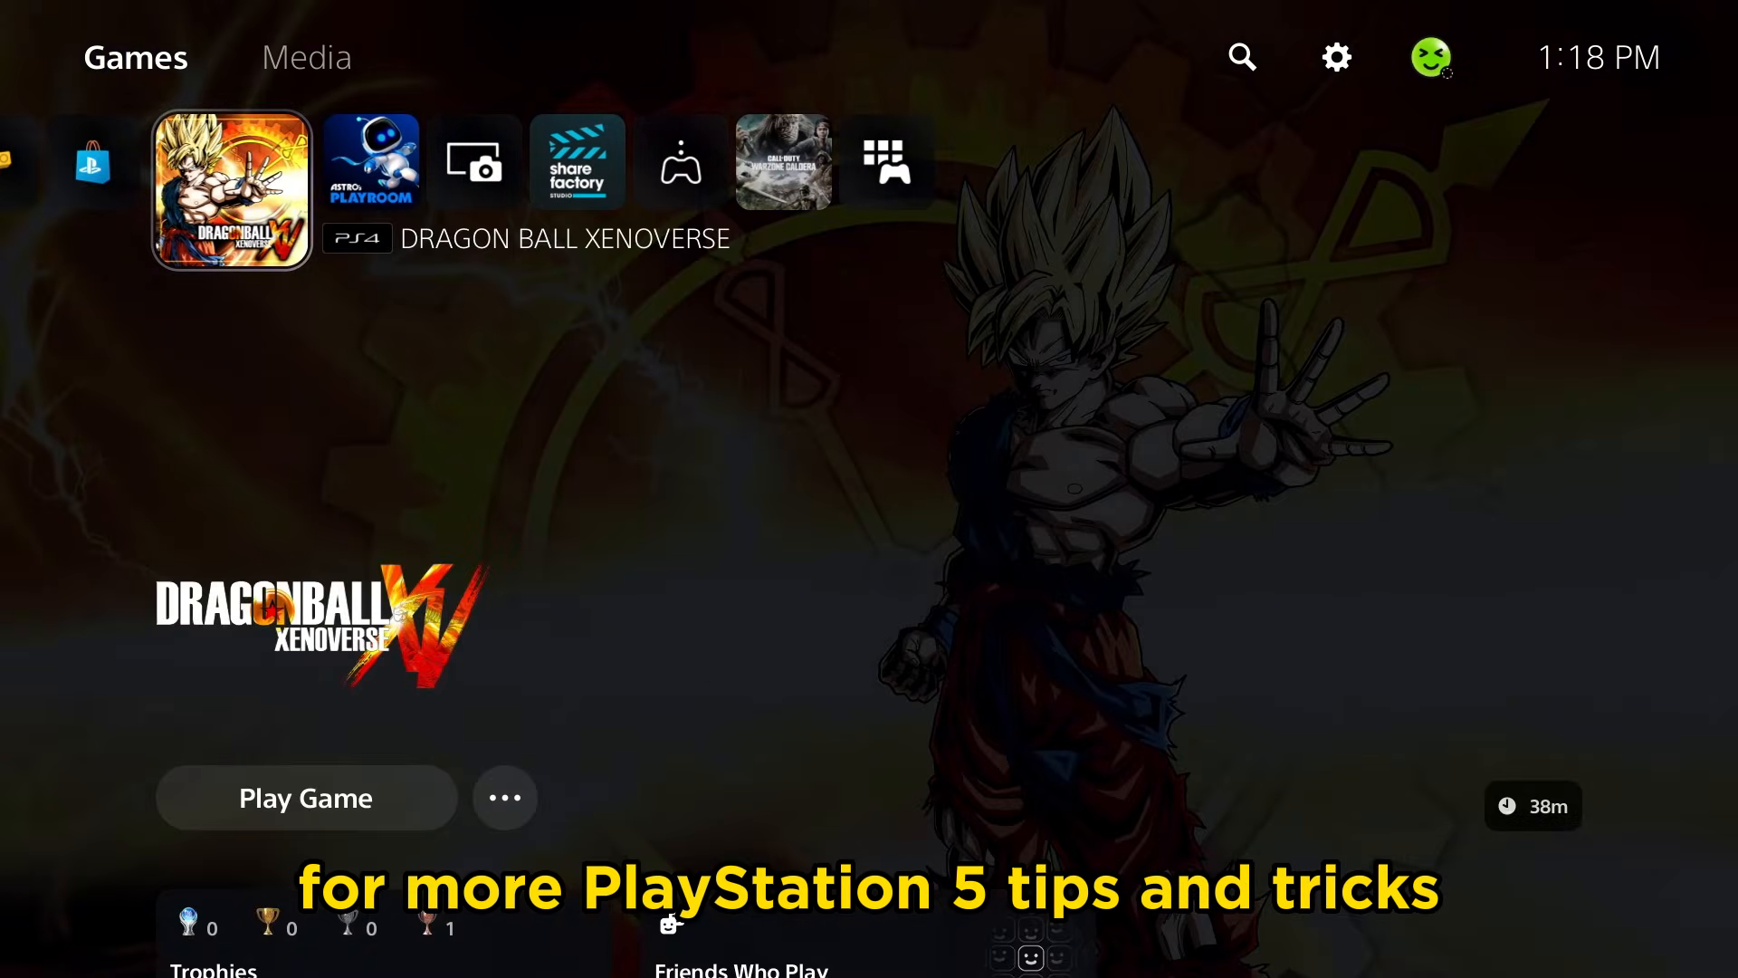